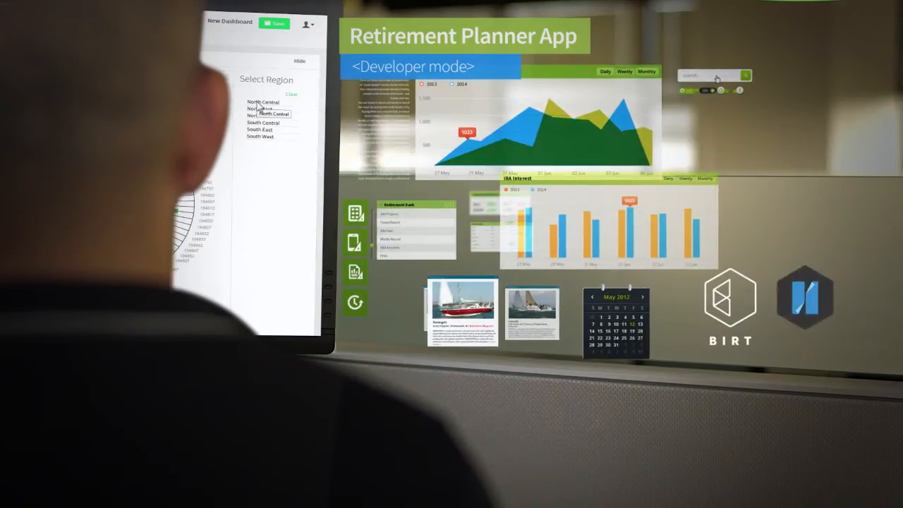
Bring up the money-spent chart's menu with Filter, Change Subtype, Format Chart and Export options
left_click(259, 137)
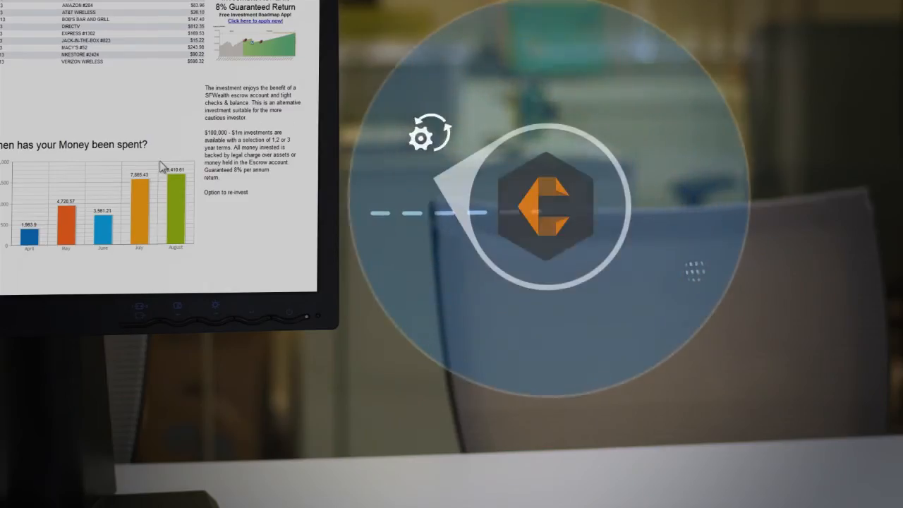
left_click(186, 150)
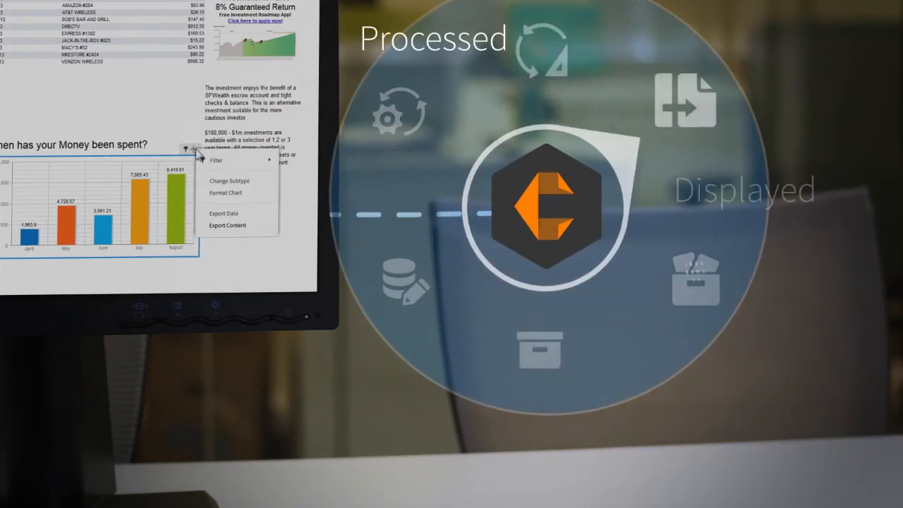